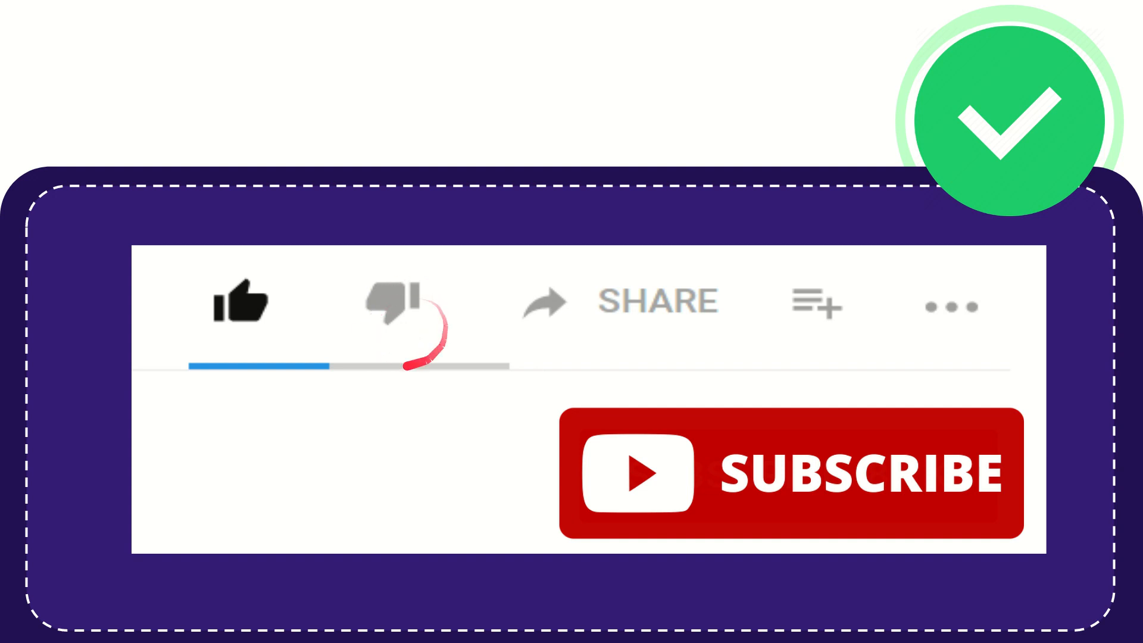
{"action": "left_click", "coordinate": [393, 302]}
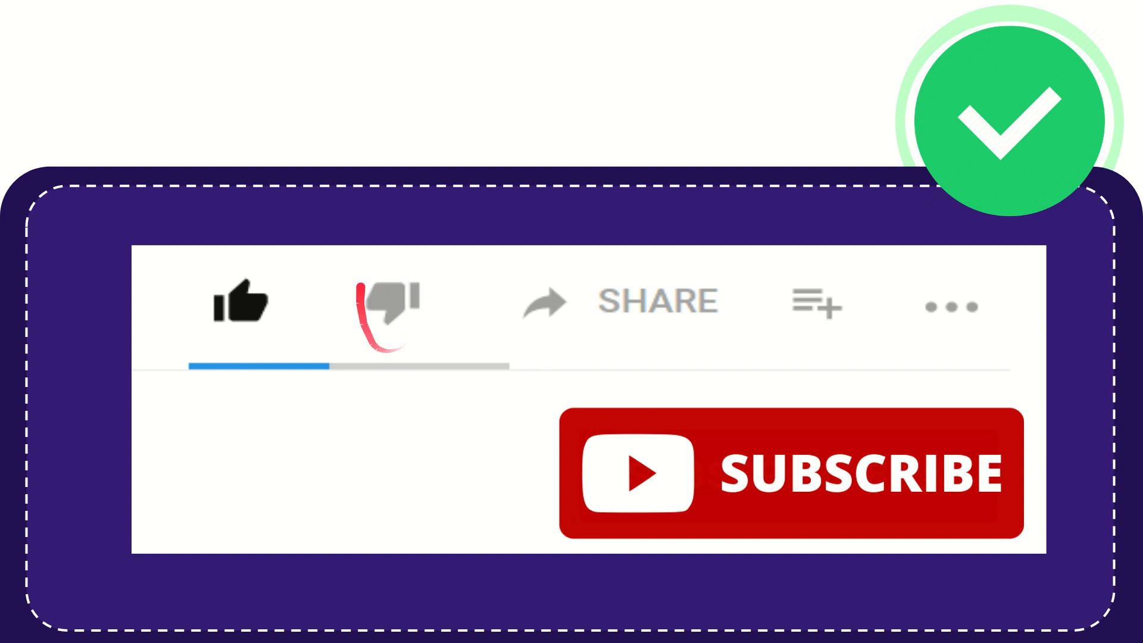
{"action": "left_click", "coordinate": [389, 301]}
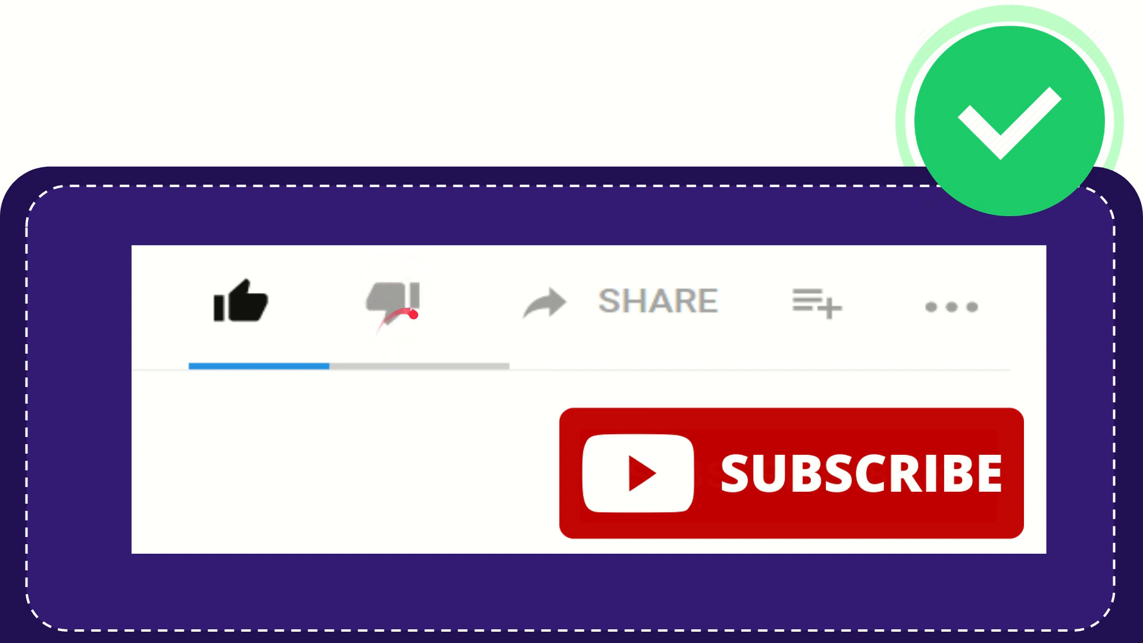